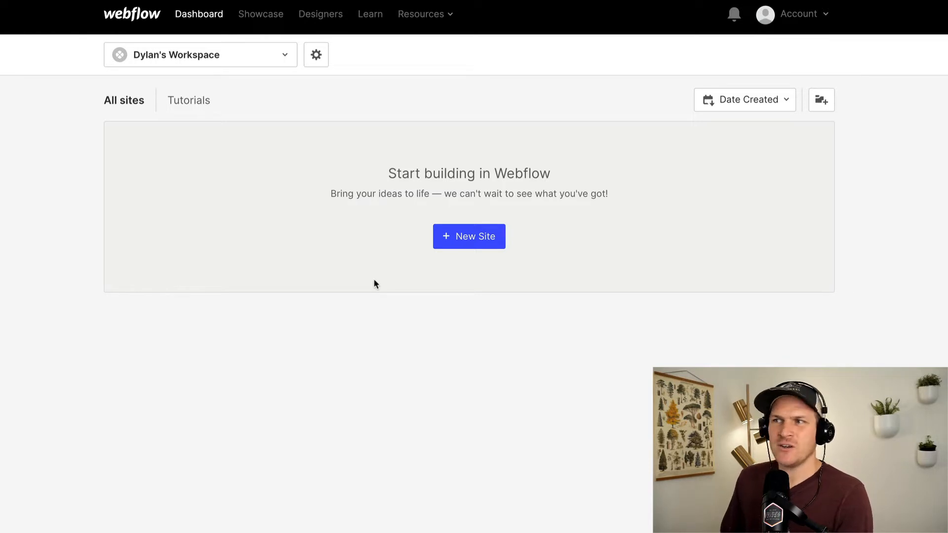
{"action": "mouse_move", "coordinate": [469, 236]}
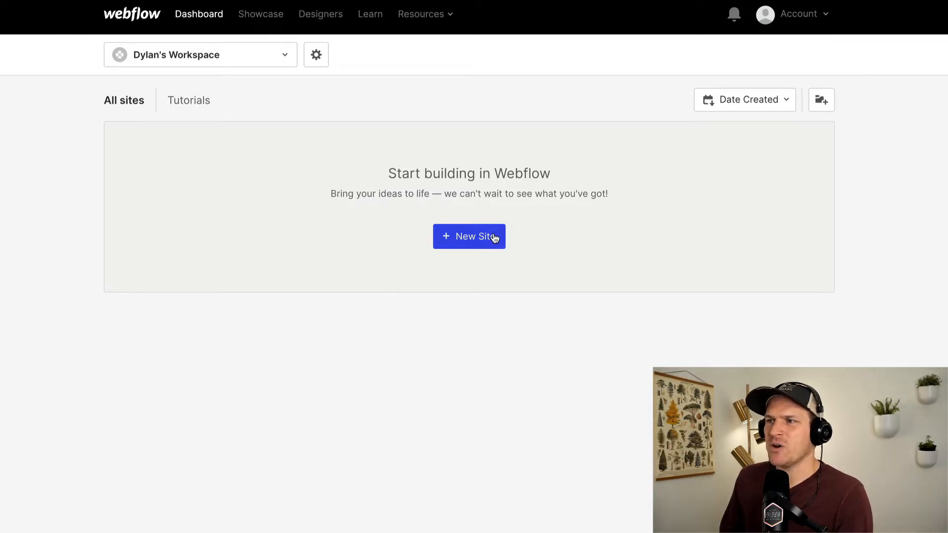
Start creating a new Webflow site from the dashboard.
{"action": "left_click", "coordinate": [468, 236]}
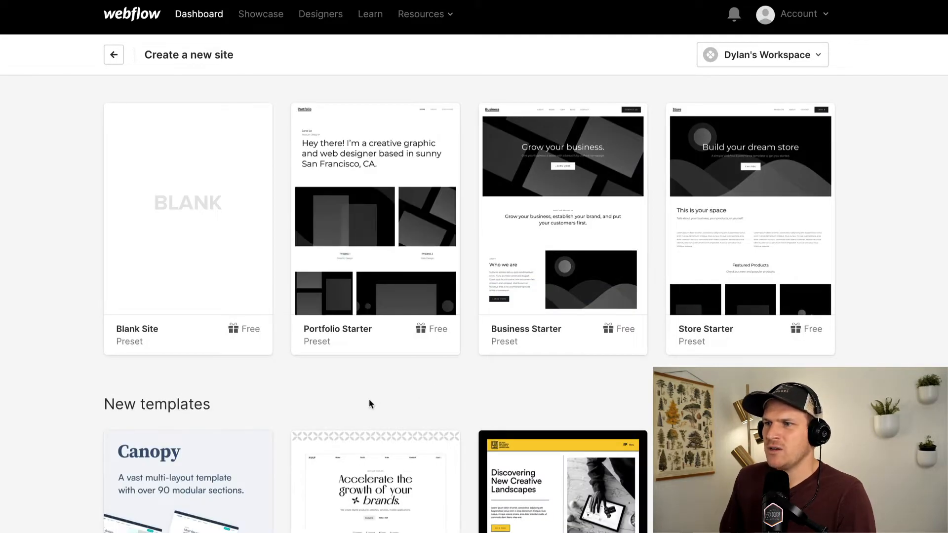
{"action": "mouse_move", "coordinate": [562, 212]}
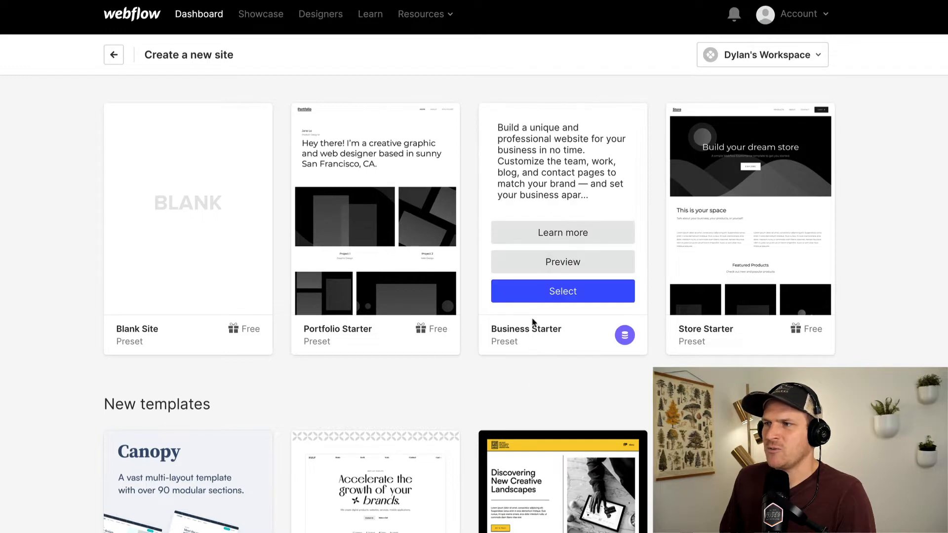
{"action": "mouse_move", "coordinate": [543, 296]}
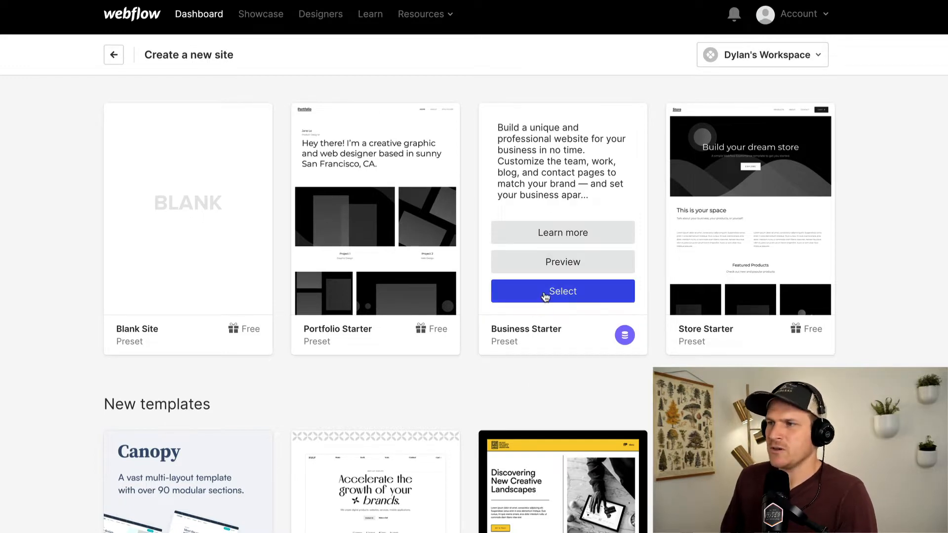
Create the site 'Pierces site' from the Business Starter template.
{"action": "left_click", "coordinate": [562, 290]}
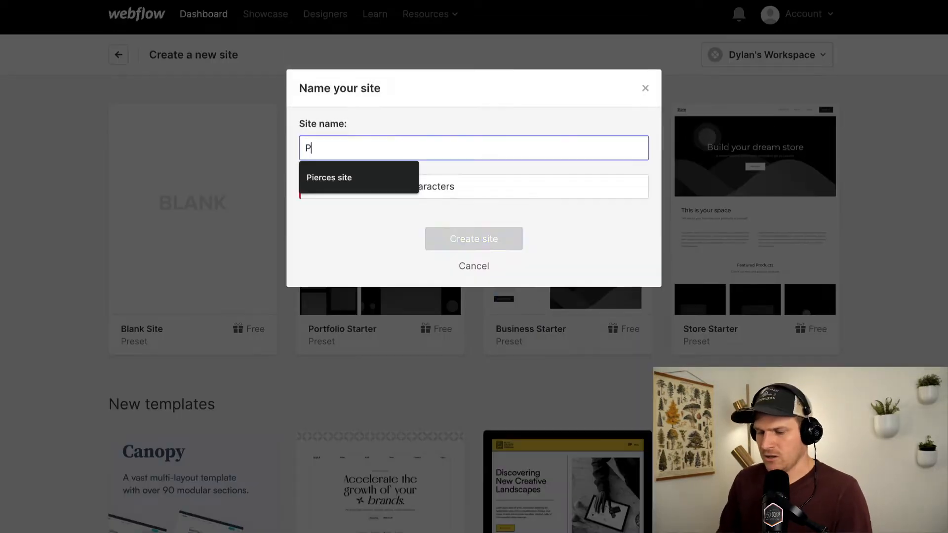
{"action": "left_click", "coordinate": [329, 177]}
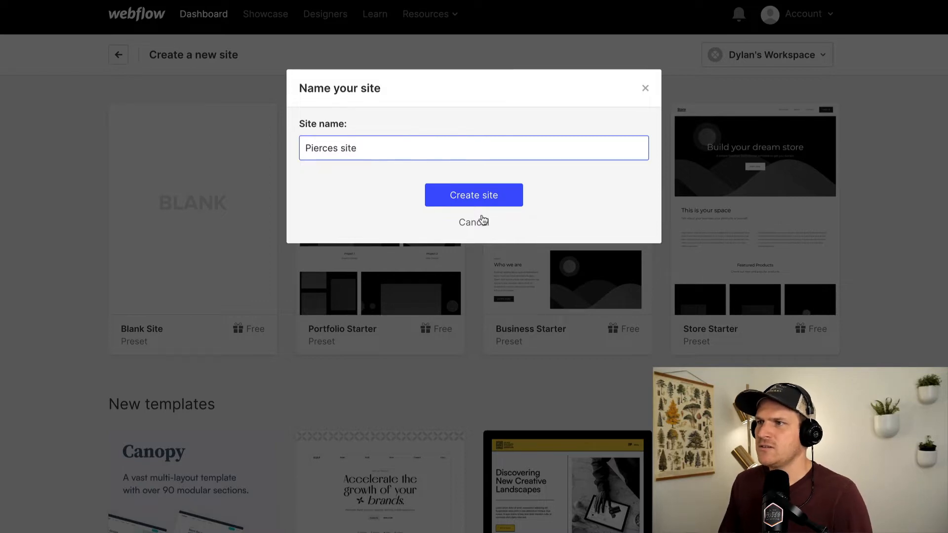
{"action": "left_click", "coordinate": [474, 194]}
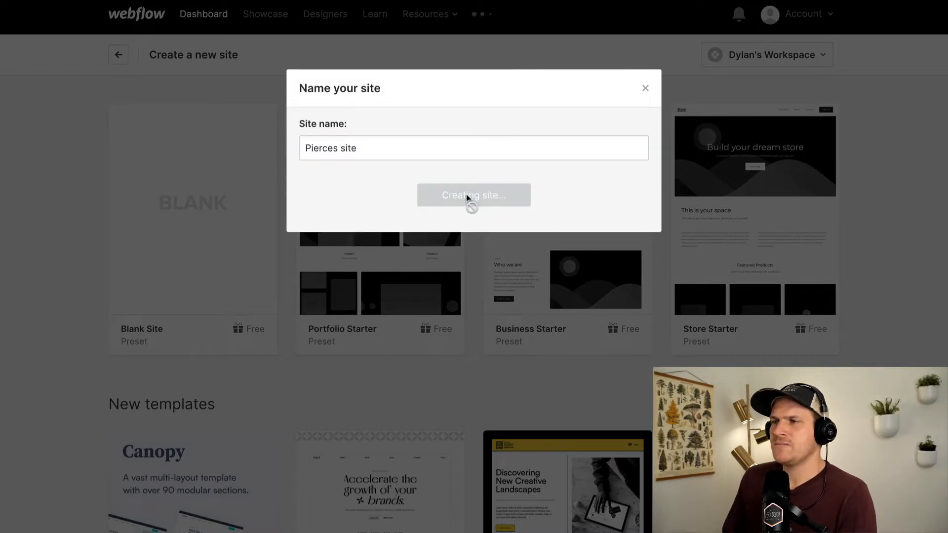
{"action": "left_click", "coordinate": [474, 194]}
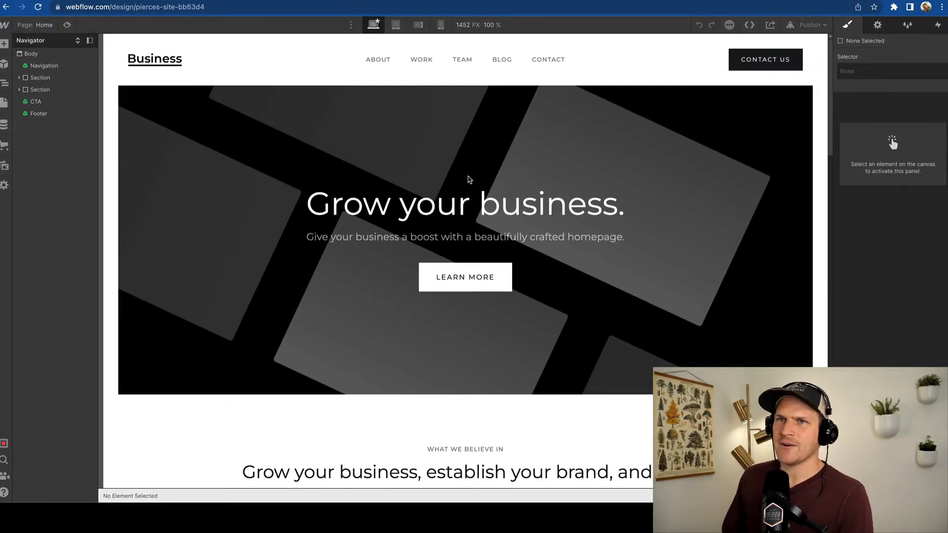
{"action": "mouse_move", "coordinate": [510, 116]}
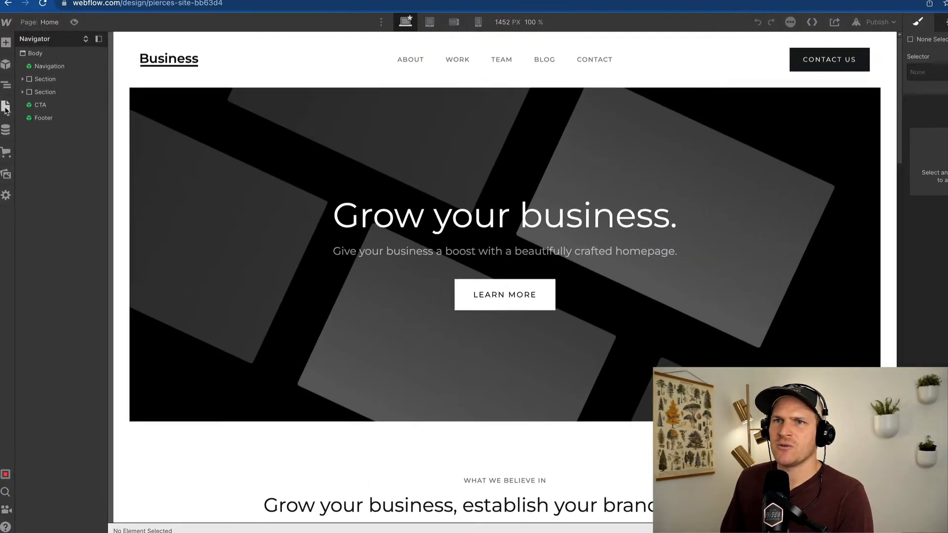
Navigate to the Contact page and select the form's NAME field label.
{"action": "left_click", "coordinate": [6, 112]}
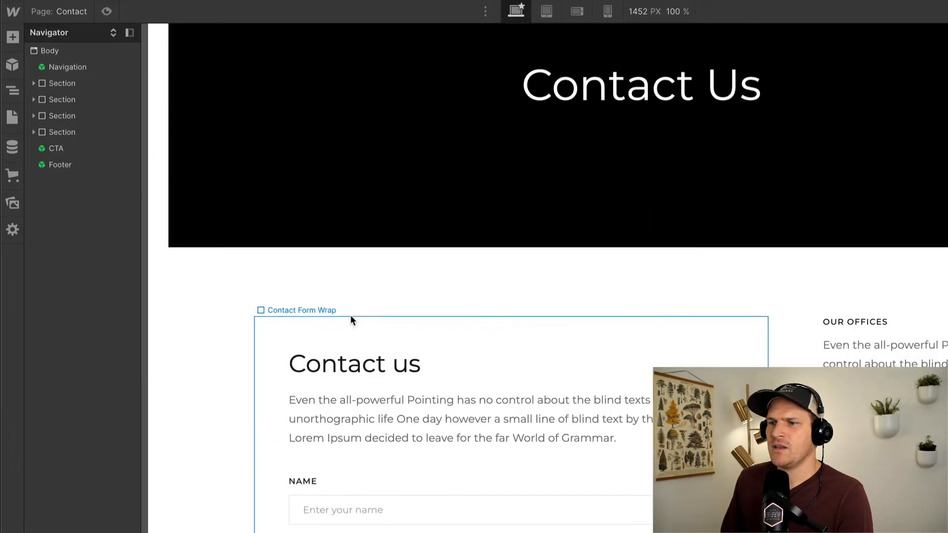
{"action": "scroll", "scroll_direction": "down", "scroll_amount": 3}
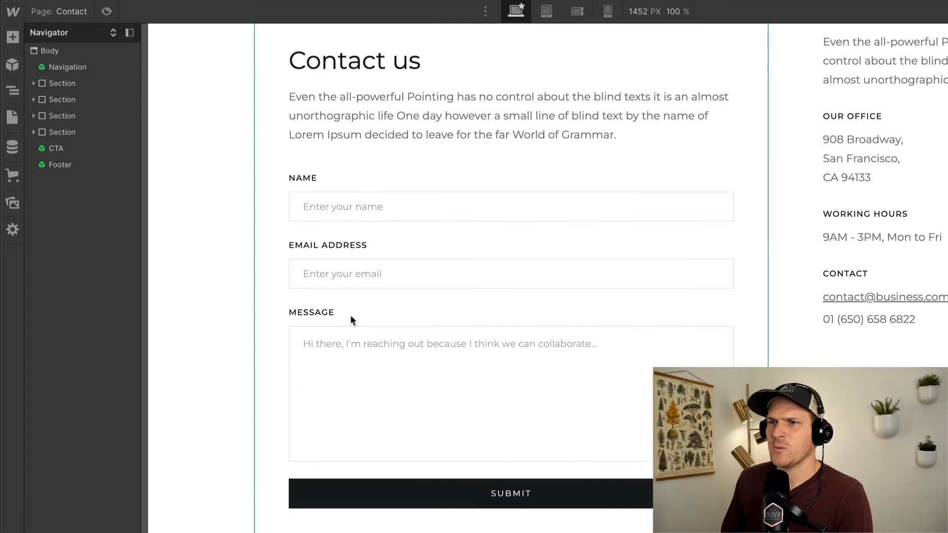
{"action": "left_click", "coordinate": [302, 176]}
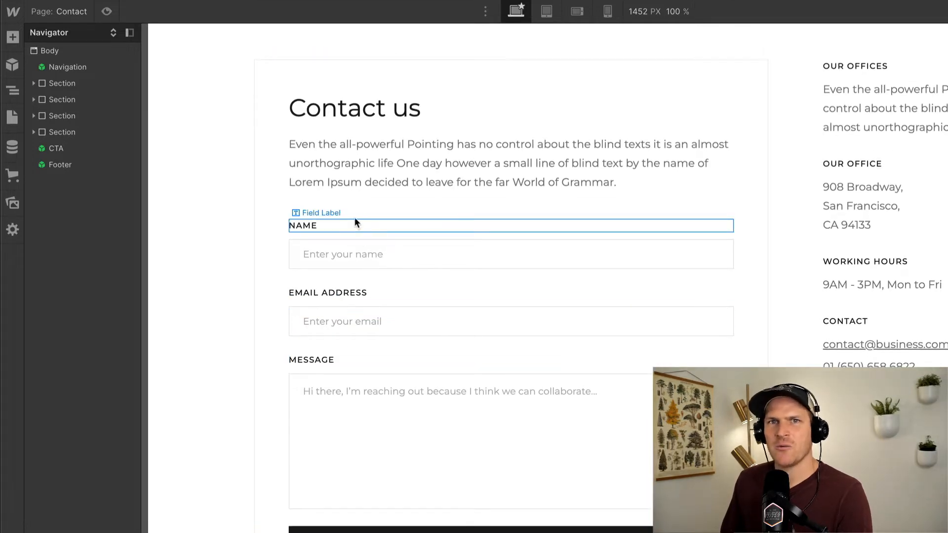
{"action": "left_click", "coordinate": [208, 307]}
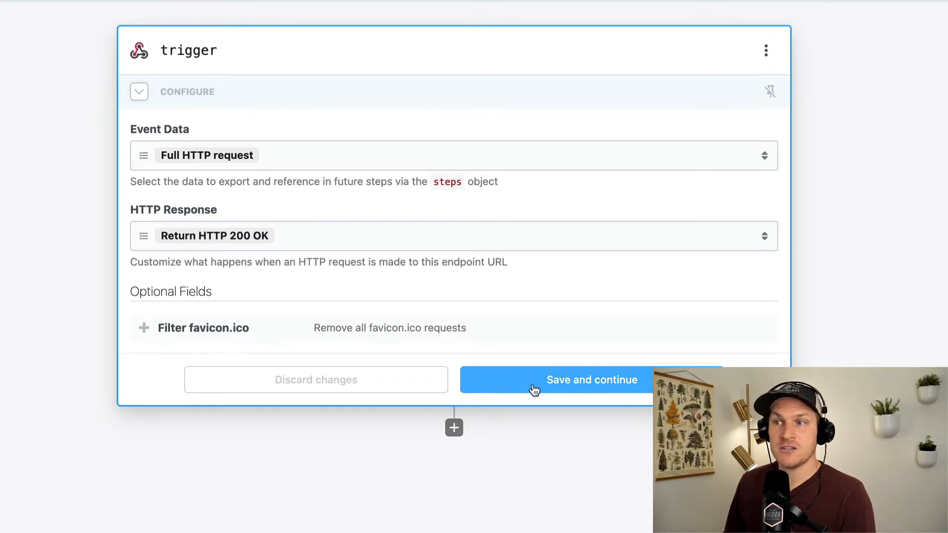
Save the HTTP trigger and copy its endpoint URL.
{"action": "left_click", "coordinate": [592, 380]}
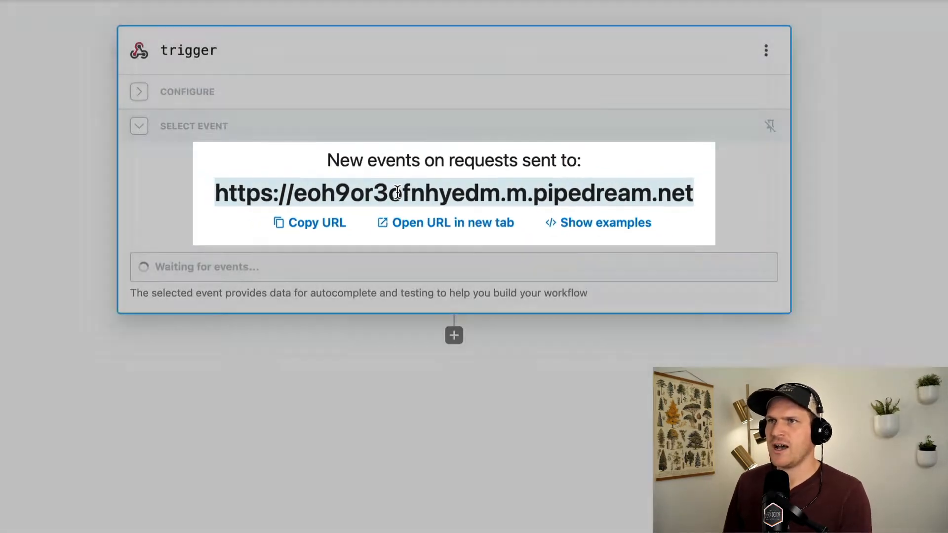
{"action": "left_click", "coordinate": [208, 55]}
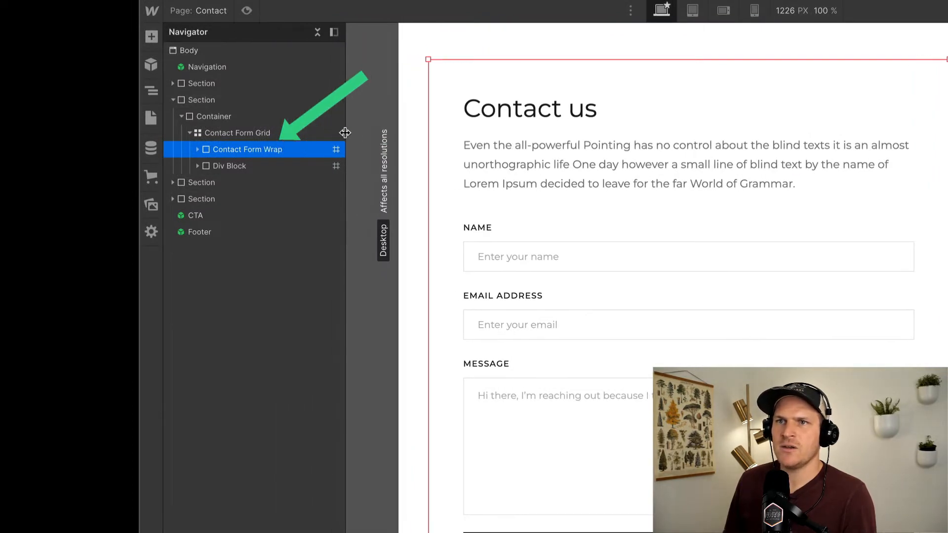
Select the Contact Form inside Contact Form Wrap and show its style settings.
{"action": "left_click", "coordinate": [198, 149]}
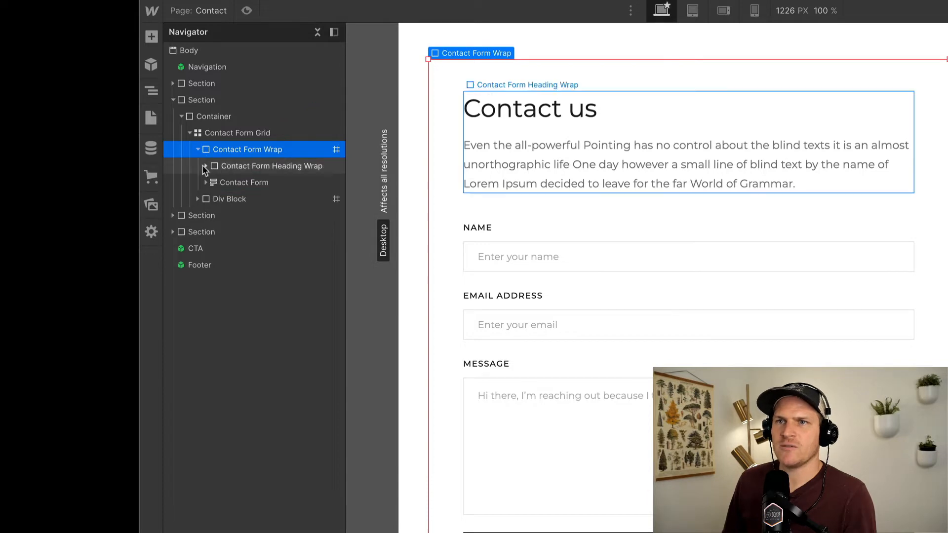
{"action": "left_click", "coordinate": [241, 181]}
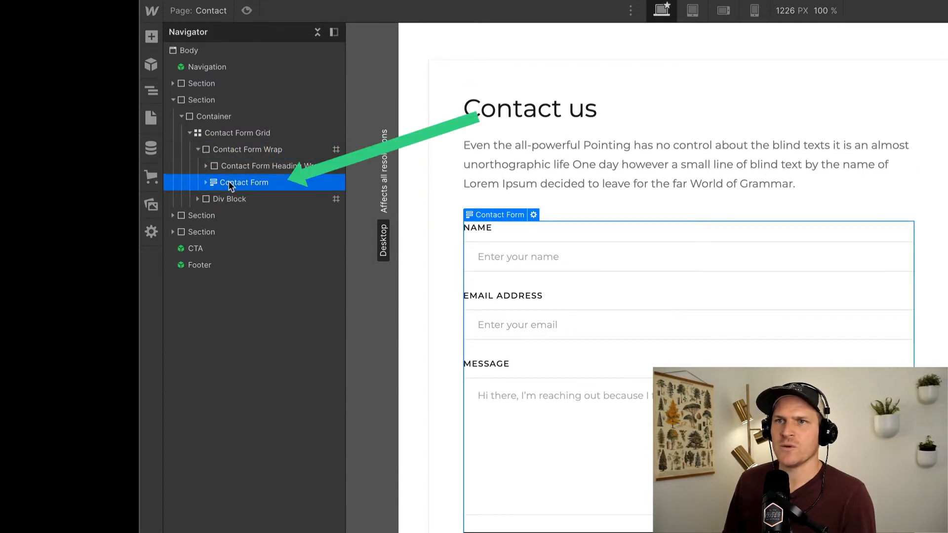
{"action": "left_click", "coordinate": [317, 31]}
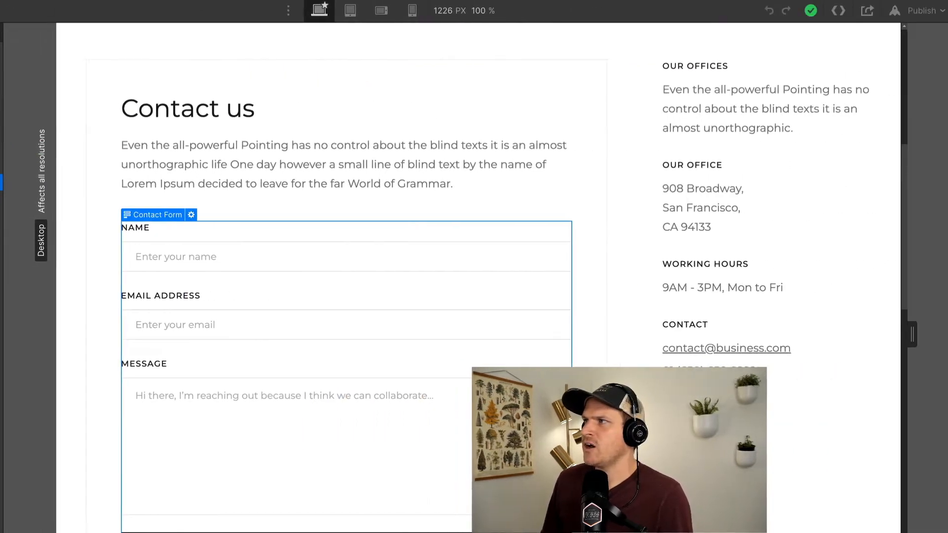
{"action": "left_click", "coordinate": [191, 214]}
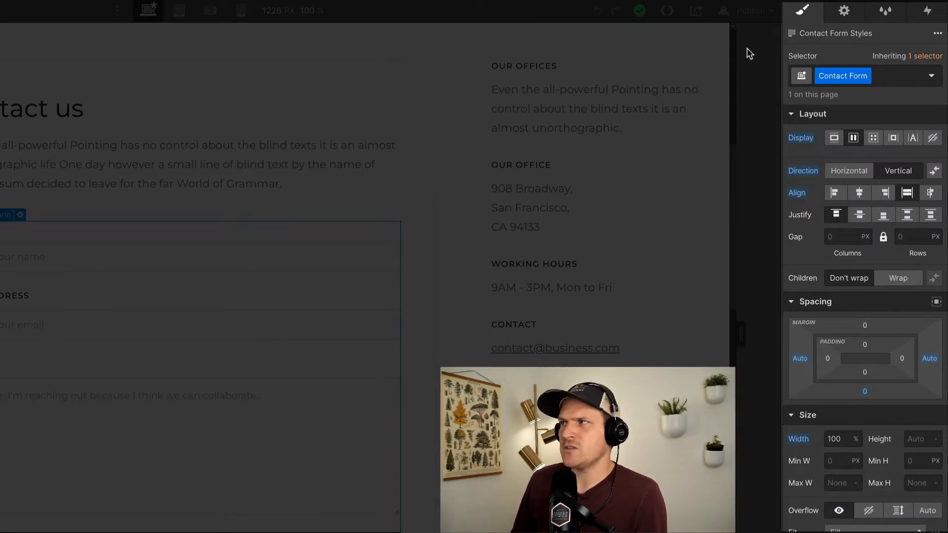
Switch to the Contact Form's settings to set its Action URL.
{"action": "left_click", "coordinate": [842, 11]}
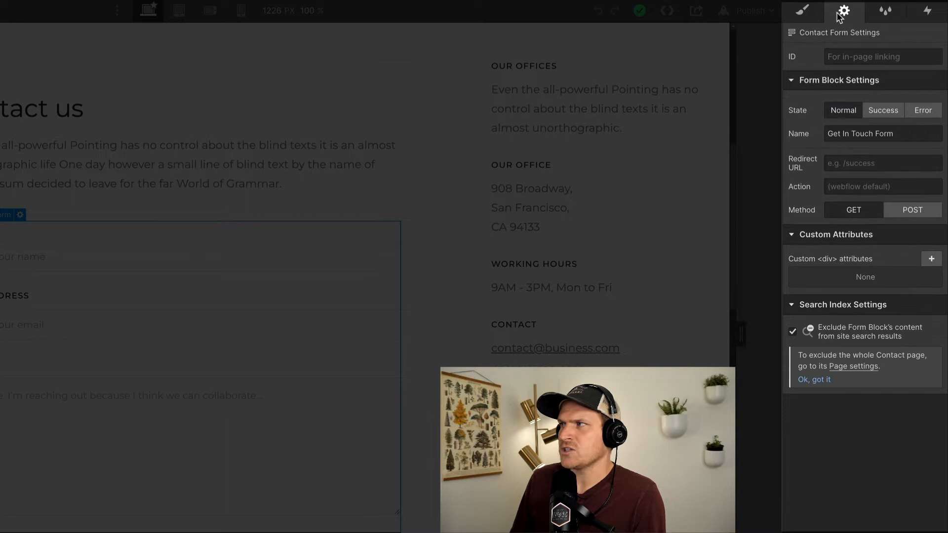
{"action": "mouse_move", "coordinate": [843, 12]}
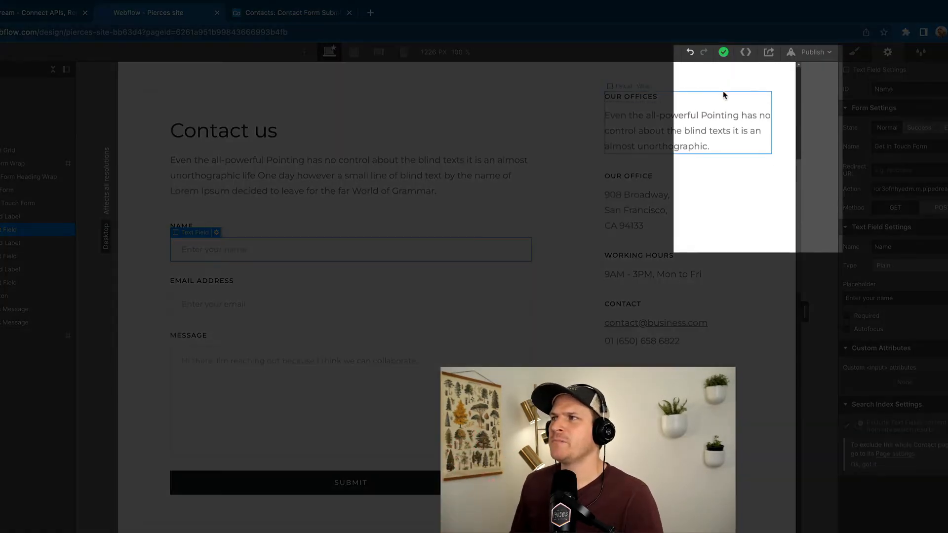
Publish the site to its webflow.io domain and view the live Contact page.
{"action": "left_click", "coordinate": [811, 53]}
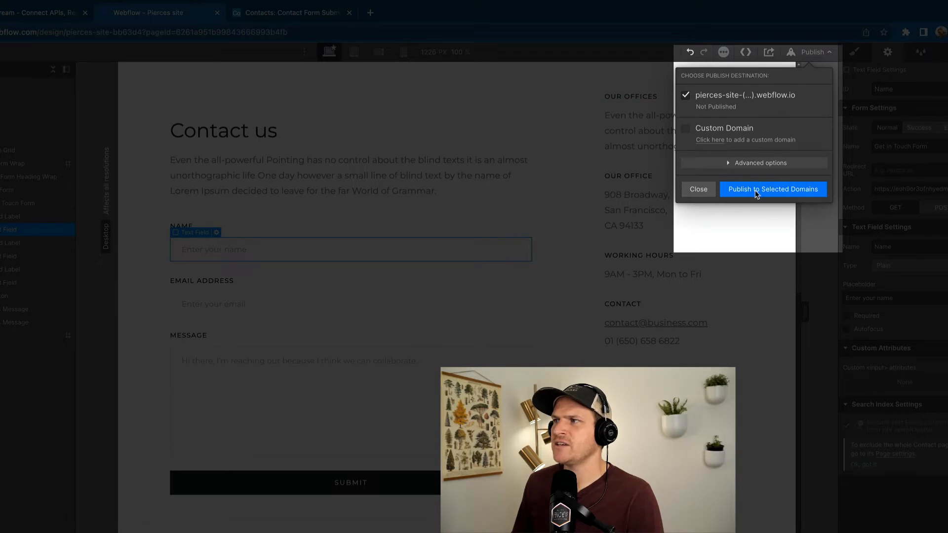
{"action": "left_click", "coordinate": [772, 189]}
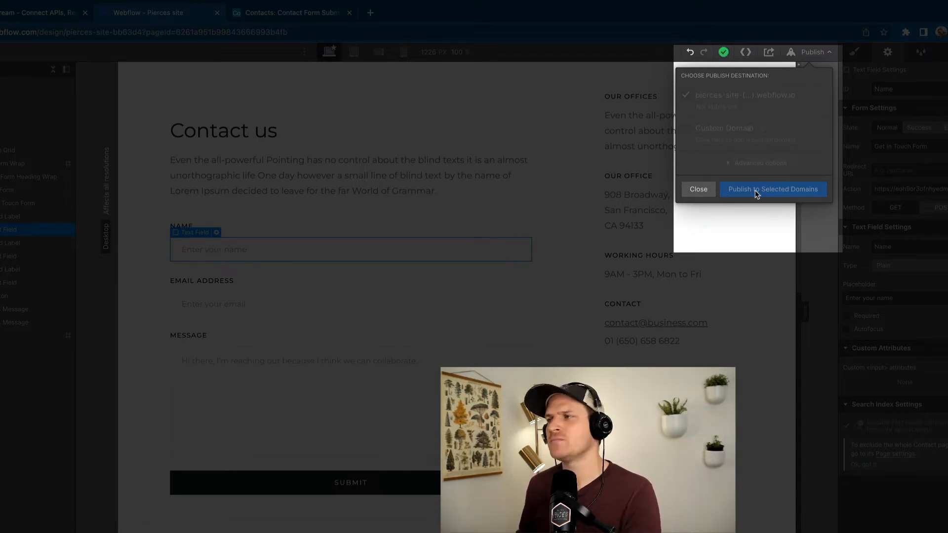
{"action": "left_click", "coordinate": [772, 189]}
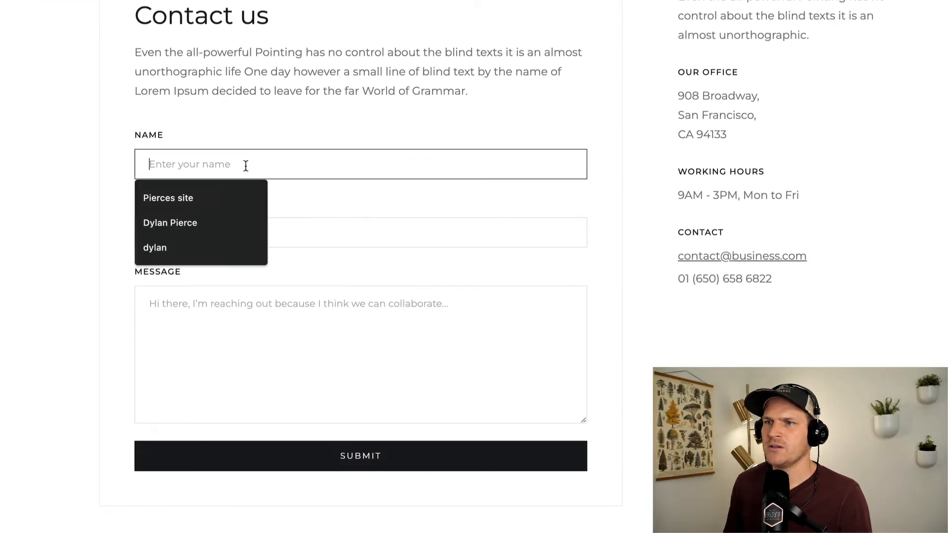
Submit the live contact form with test name, email and message 'hi'.
{"action": "type", "text": "Dylan"}
{"action": "left_click", "coordinate": [360, 355]}
{"action": "type", "text": "hi"}
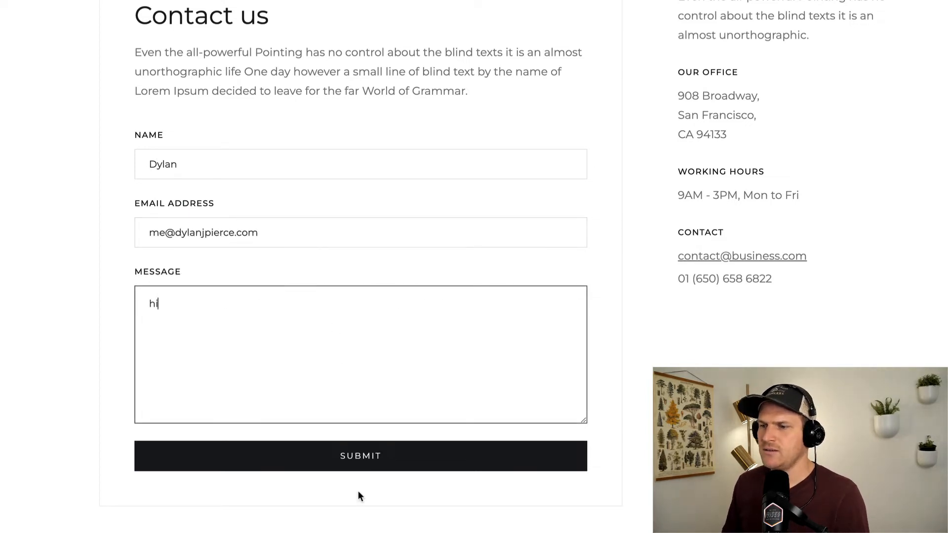
{"action": "left_click", "coordinate": [360, 457]}
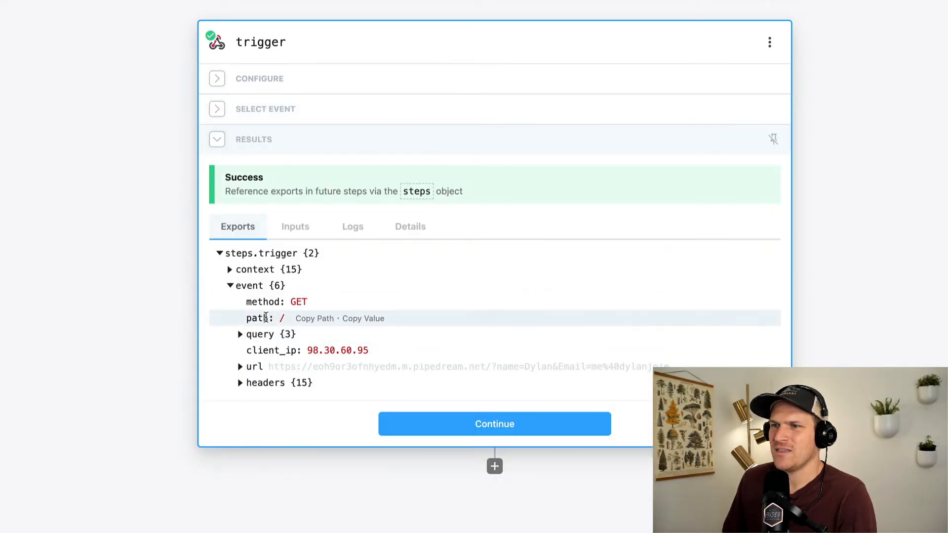
Expand the event's query values and continue to add a new workflow step.
{"action": "left_click", "coordinate": [240, 335]}
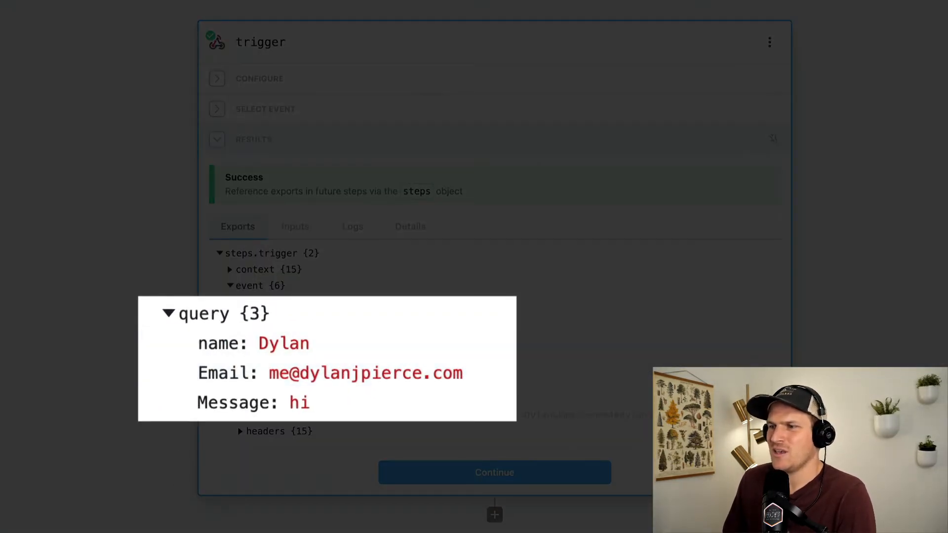
{"action": "left_click", "coordinate": [495, 514]}
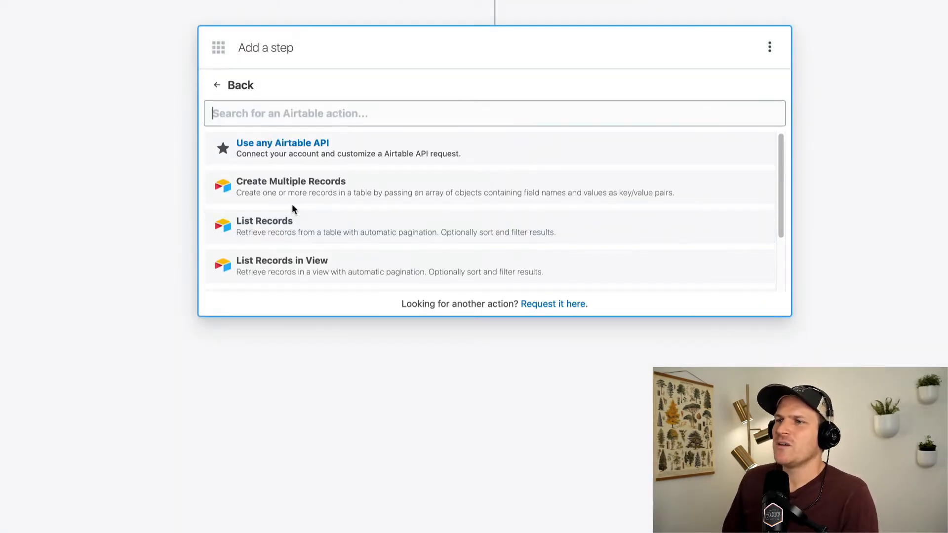
Configure Create Multiple Records with the Airtable account, Contacts base and Contact Form Submissions table.
{"action": "left_click", "coordinate": [291, 181]}
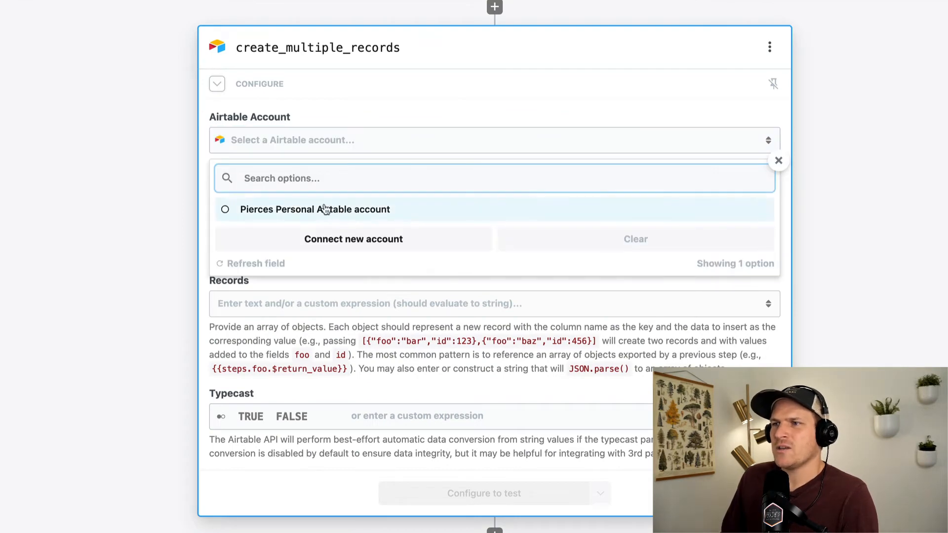
{"action": "left_click", "coordinate": [314, 209]}
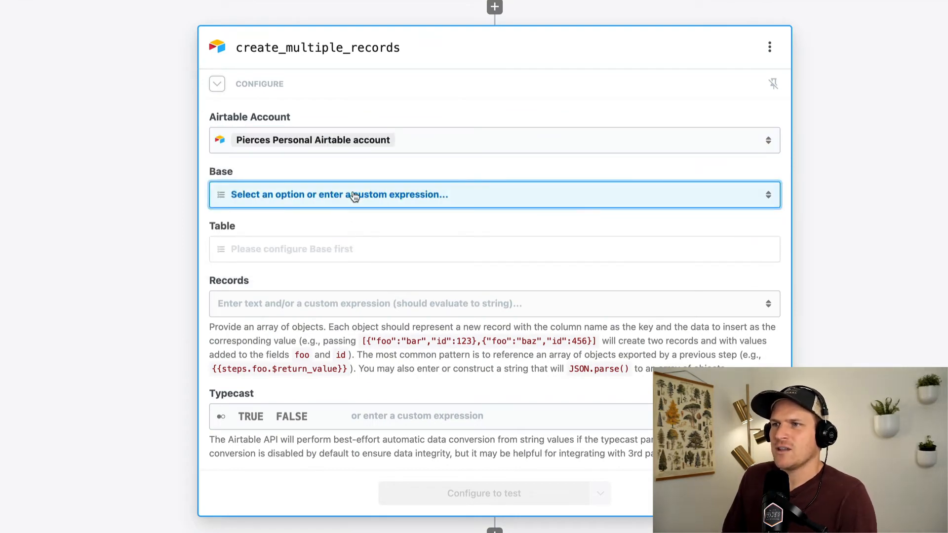
{"action": "left_click", "coordinate": [353, 194]}
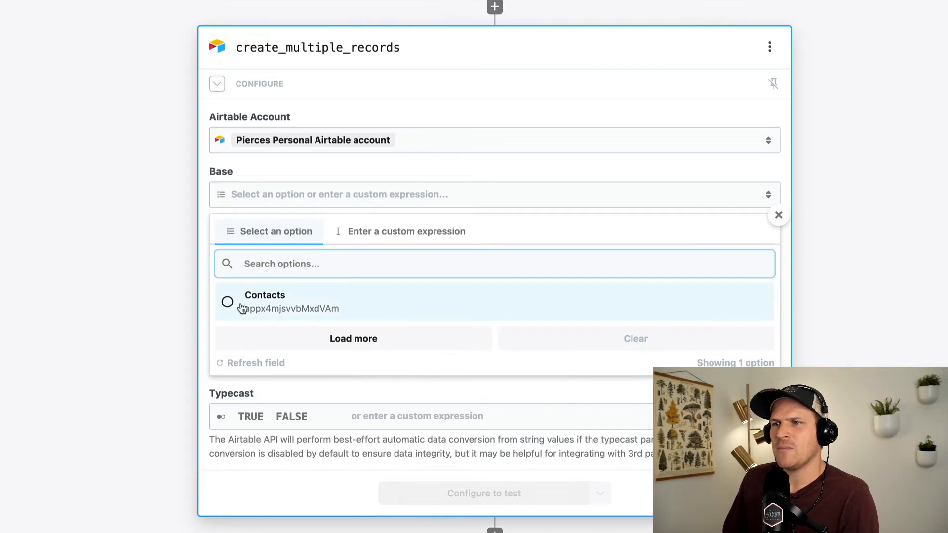
{"action": "left_click", "coordinate": [264, 302]}
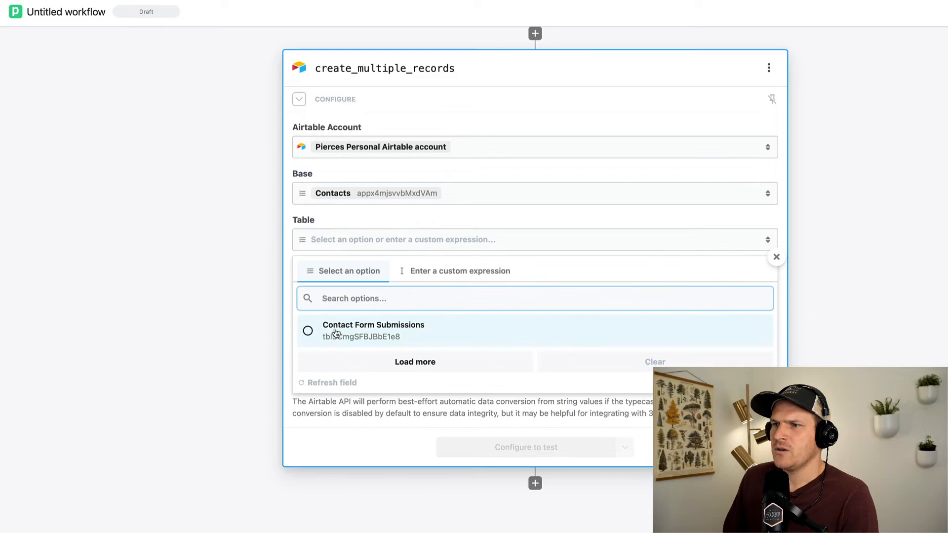
{"action": "left_click", "coordinate": [373, 330]}
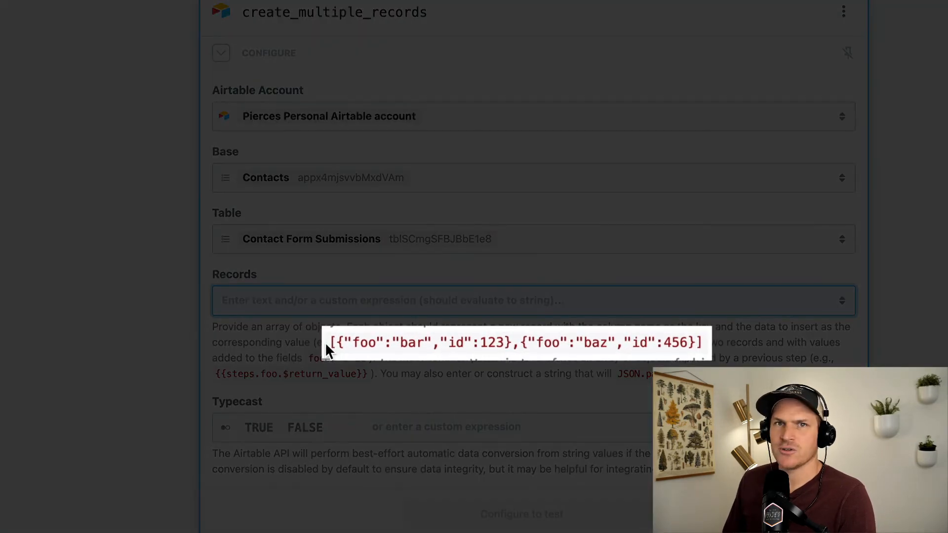
{"action": "mouse_move", "coordinate": [363, 307]}
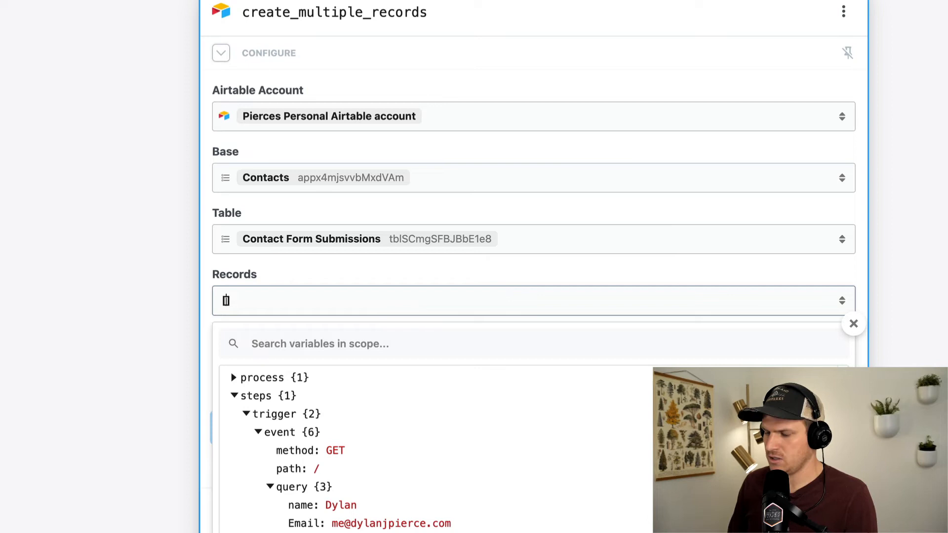
Begin Records as [{"name": and fill it with steps.trigger.event.query.name in quotes.
{"action": "type", "text": "["}
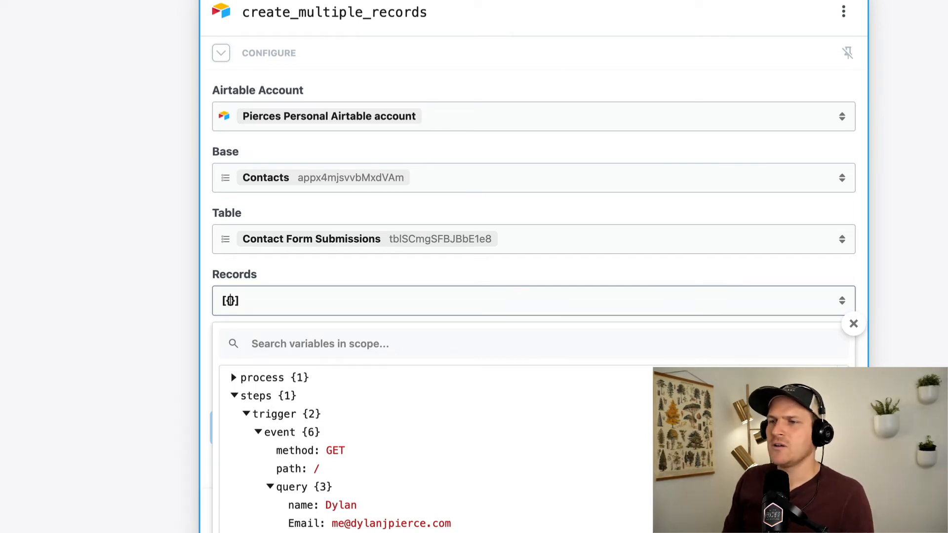
{"action": "type", "text": "\"name\":"}
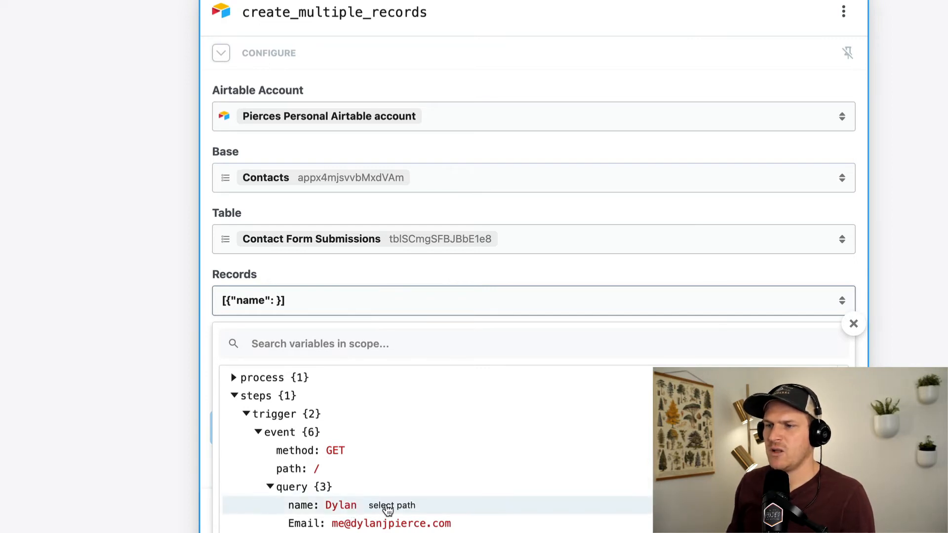
{"action": "left_click", "coordinate": [392, 506]}
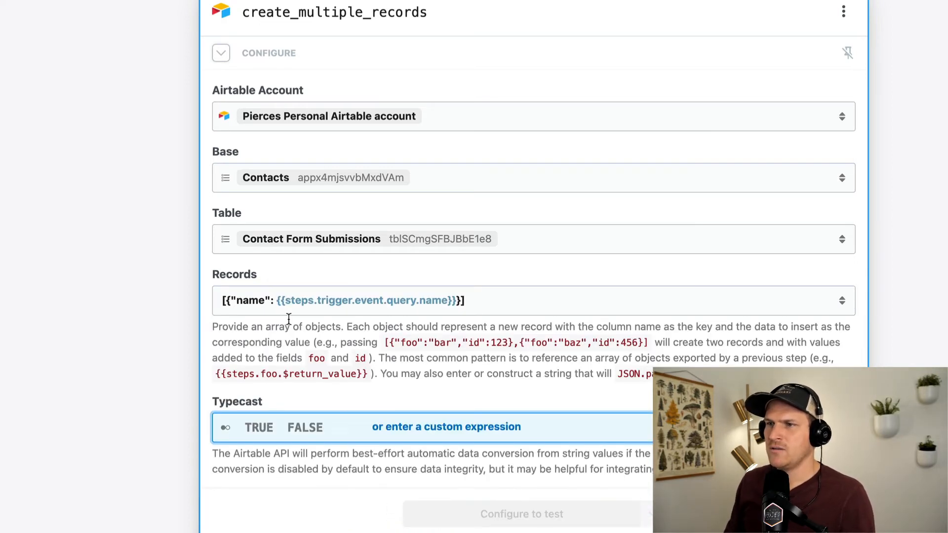
{"action": "left_click", "coordinate": [376, 300]}
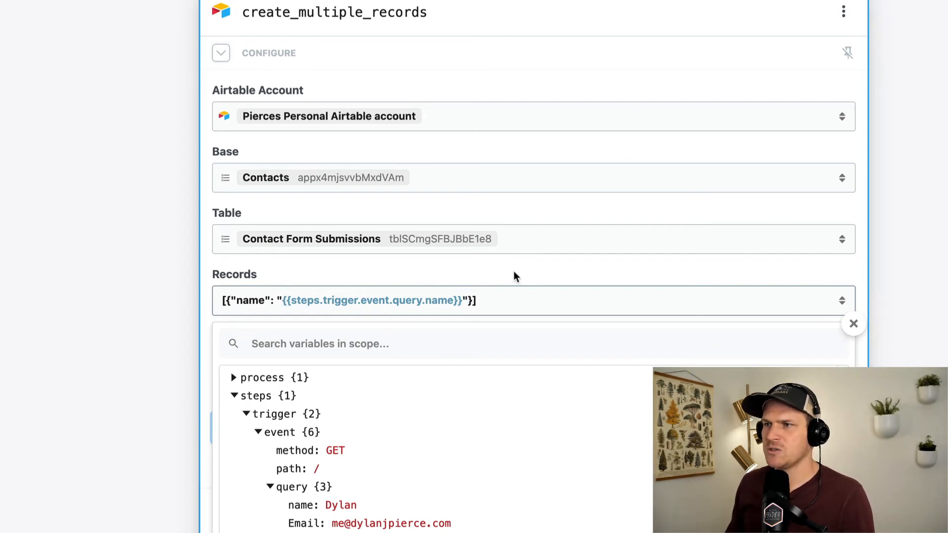
{"action": "mouse_move", "coordinate": [60, 304]}
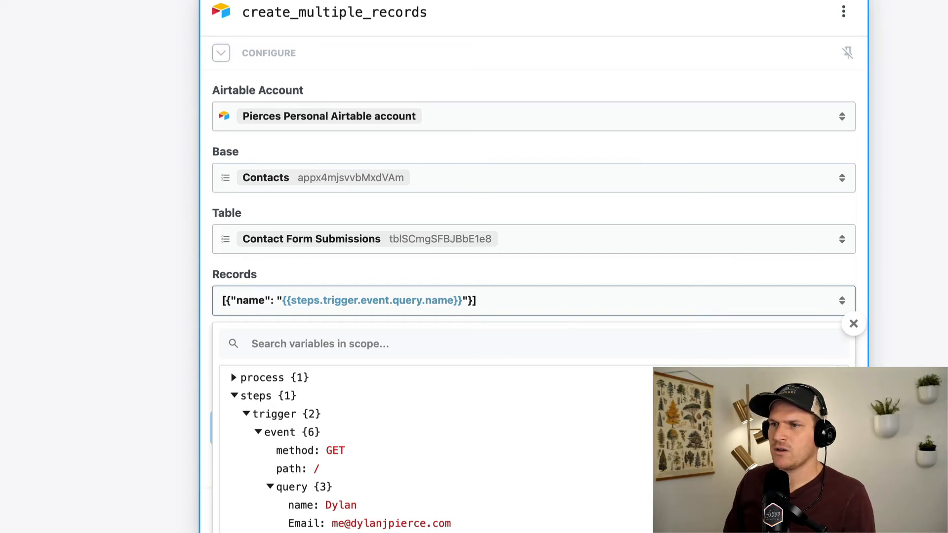
Add an "email" key mapped to the trigger's query.Email value.
{"action": "type", "text": ", \"email\""}
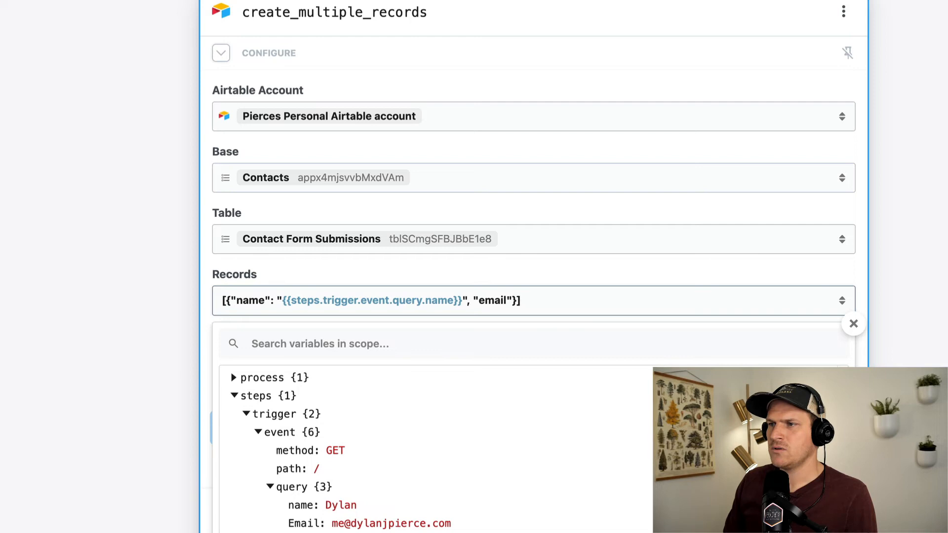
{"action": "type", "text": ": \"\""}
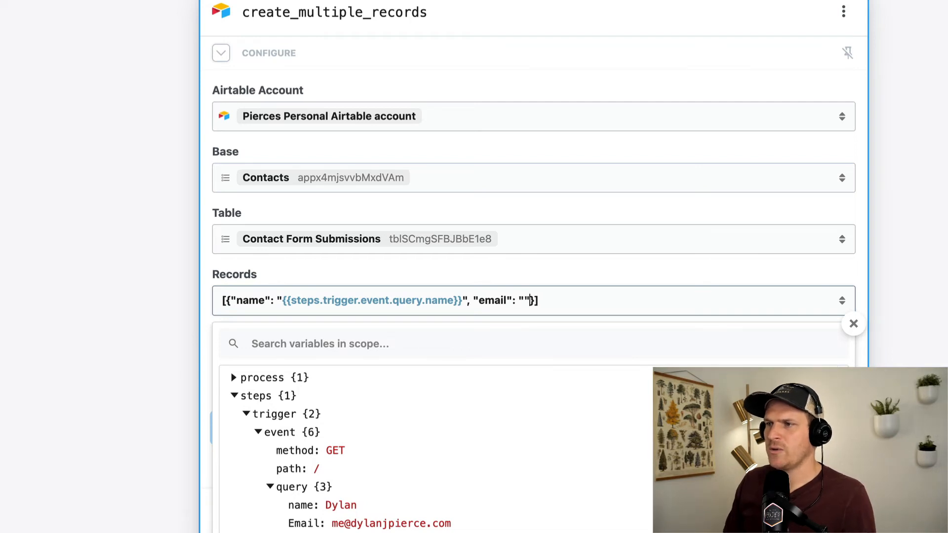
{"action": "scroll", "scroll_direction": "down", "scroll_amount": 3}
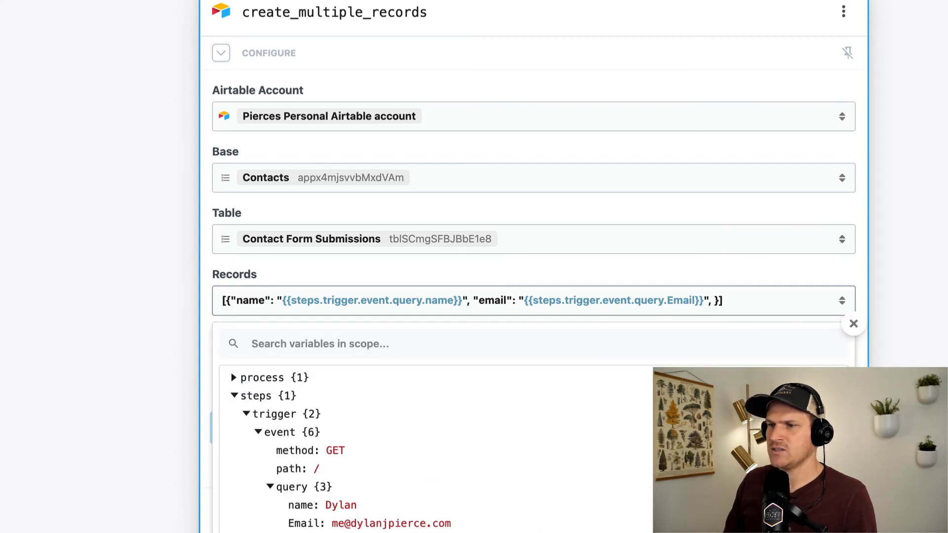
Add a "message" key mapped to the trigger's query.Message value.
{"action": "type", "text": "\"me"}
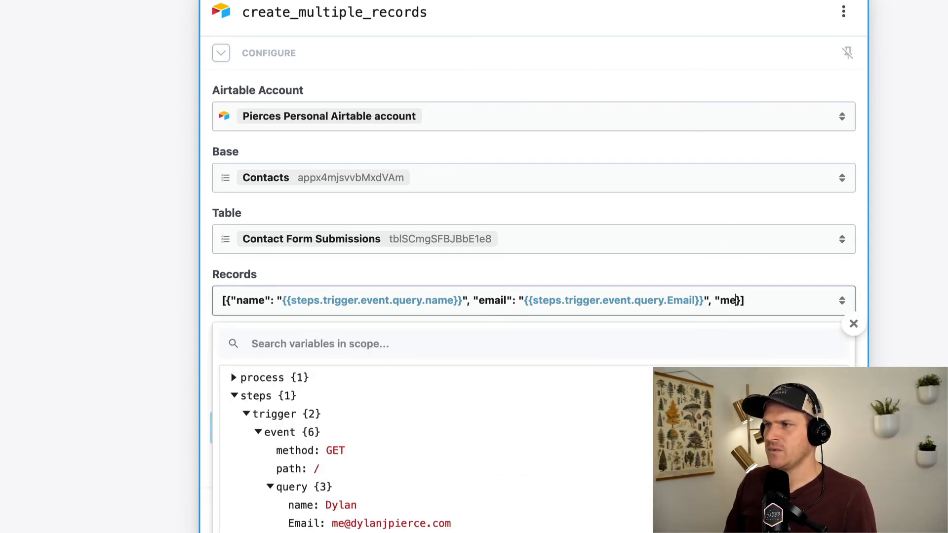
{"action": "type", "text": "ssage\": \""}
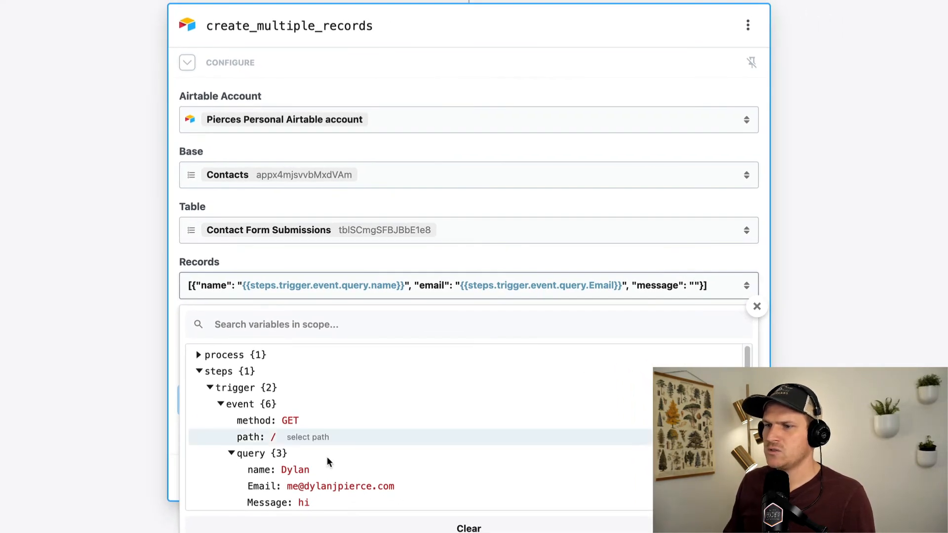
{"action": "mouse_move", "coordinate": [340, 503]}
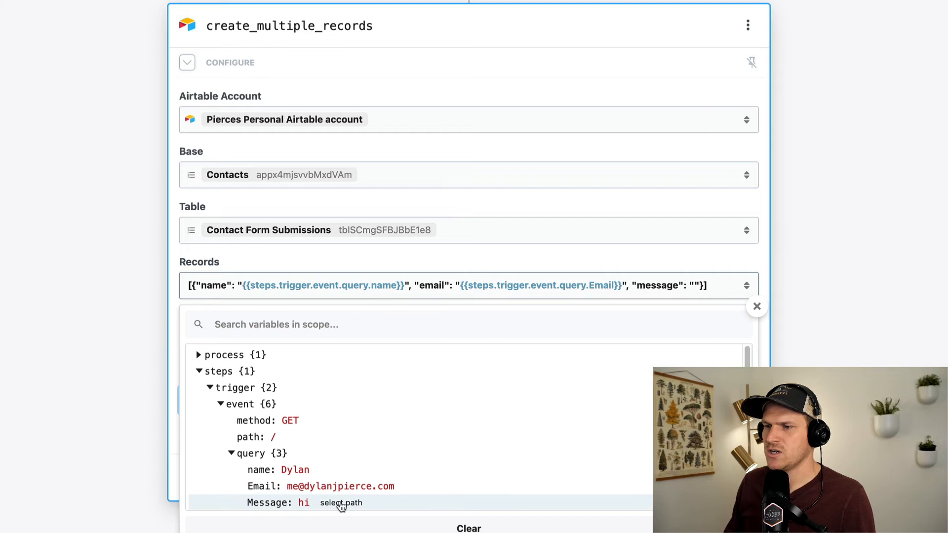
{"action": "left_click", "coordinate": [339, 503]}
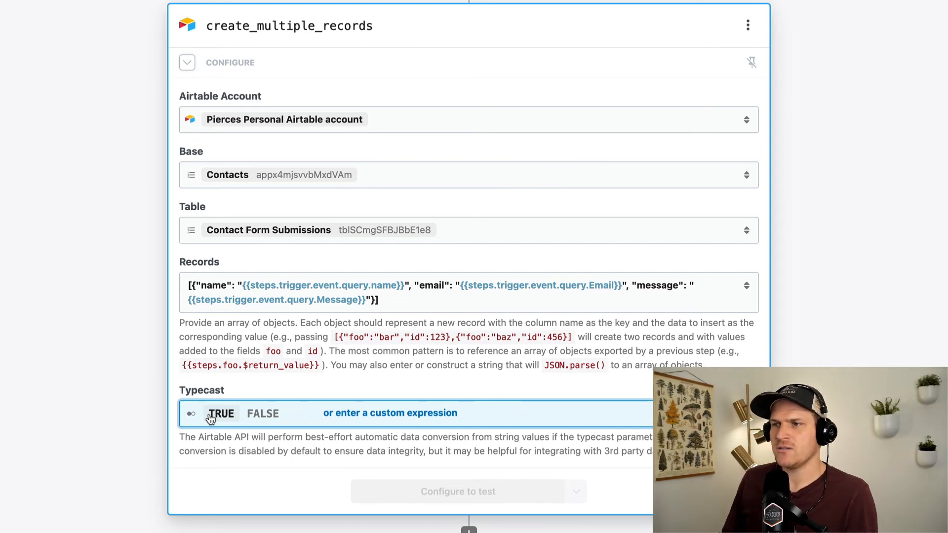
Set Typecast to TRUE and test the Airtable step, returning one created record.
{"action": "left_click", "coordinate": [220, 413]}
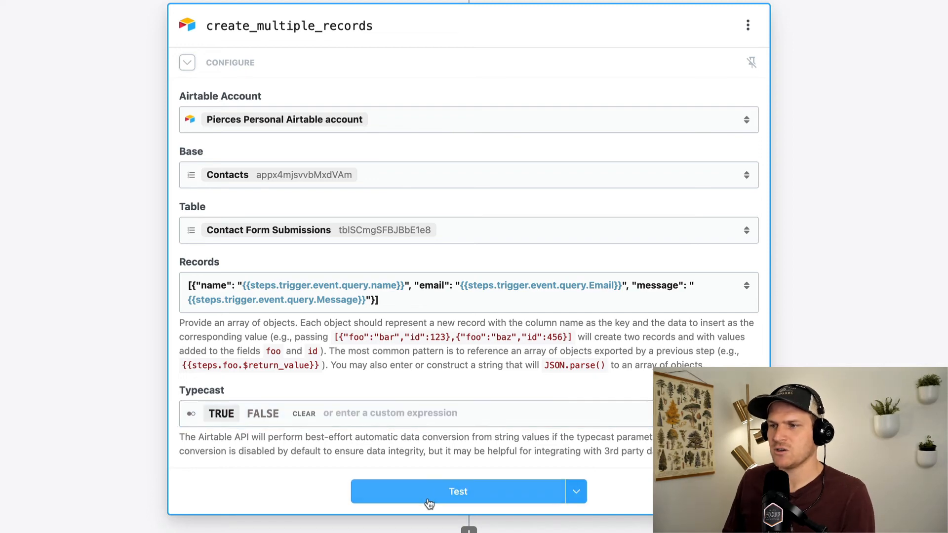
{"action": "left_click", "coordinate": [457, 491]}
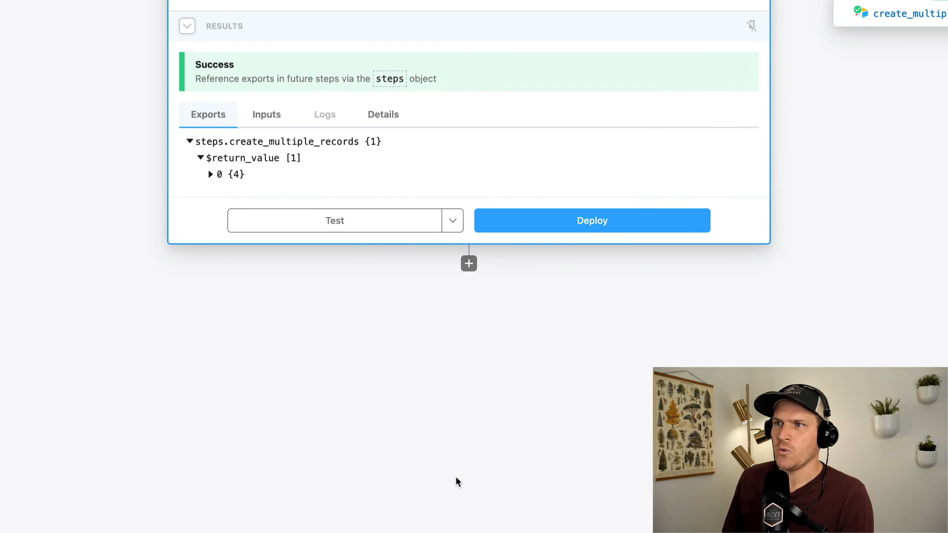
{"action": "mouse_move", "coordinate": [405, 158]}
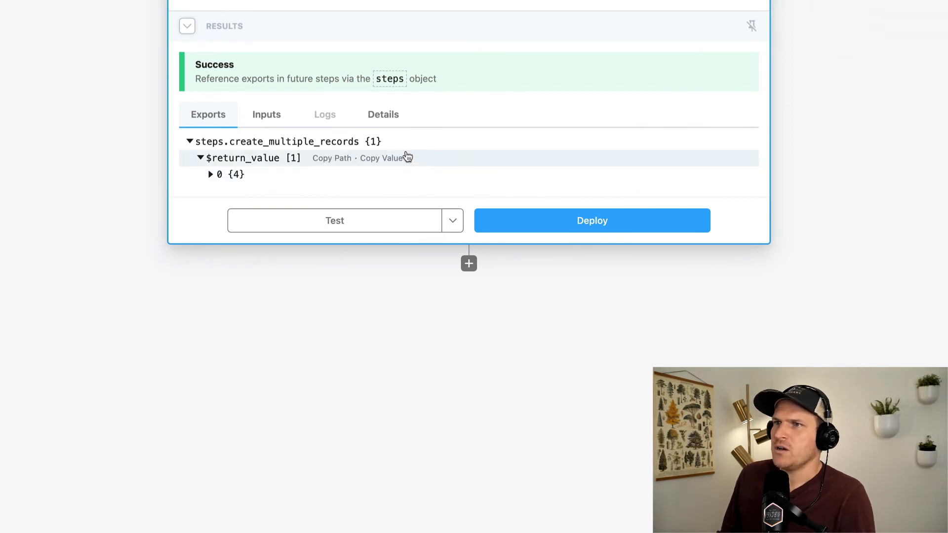